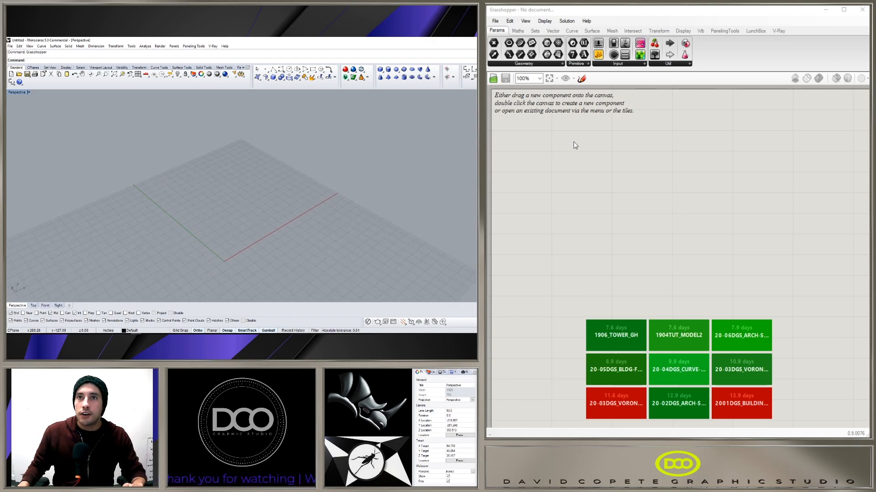
Place a Square Grid from the Vector tab and wire a Number Slider at 10 into its Size
click(535, 31)
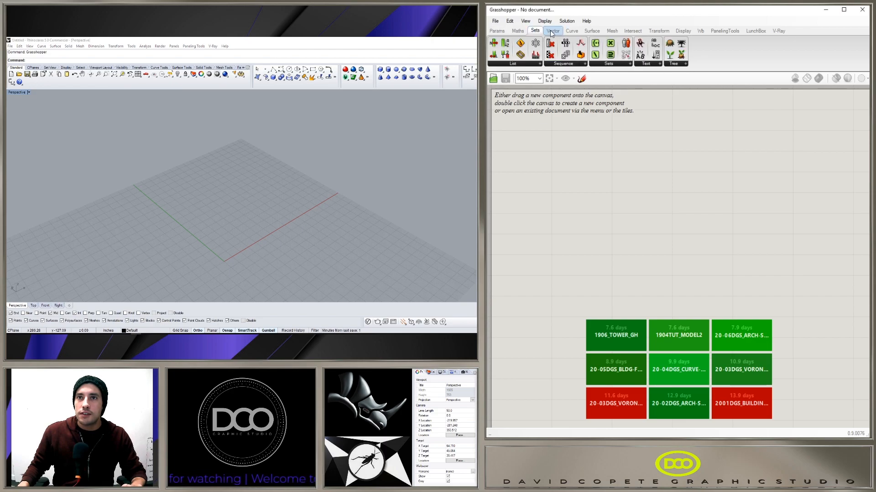
click(553, 31)
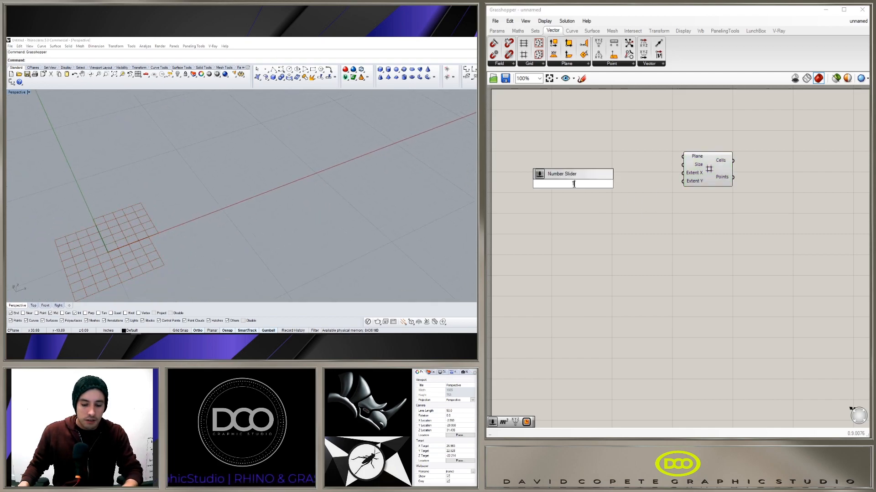
drag(610, 183, 679, 171)
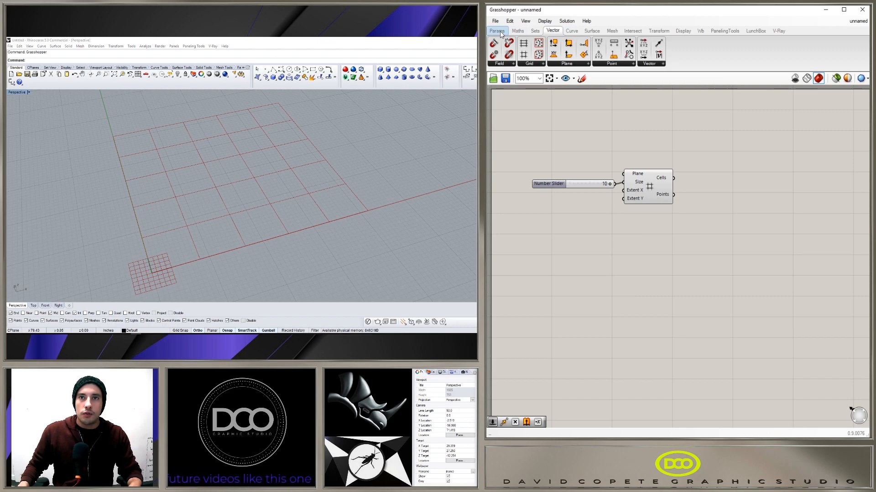
Add a Rectangle on the grid Points with one slider at 5 feeding X Size and Y Size
click(496, 30)
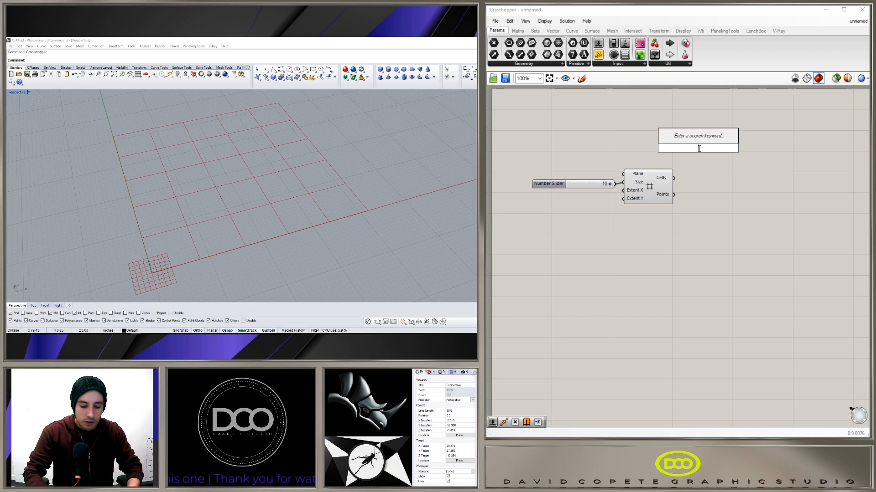
text(RECT)
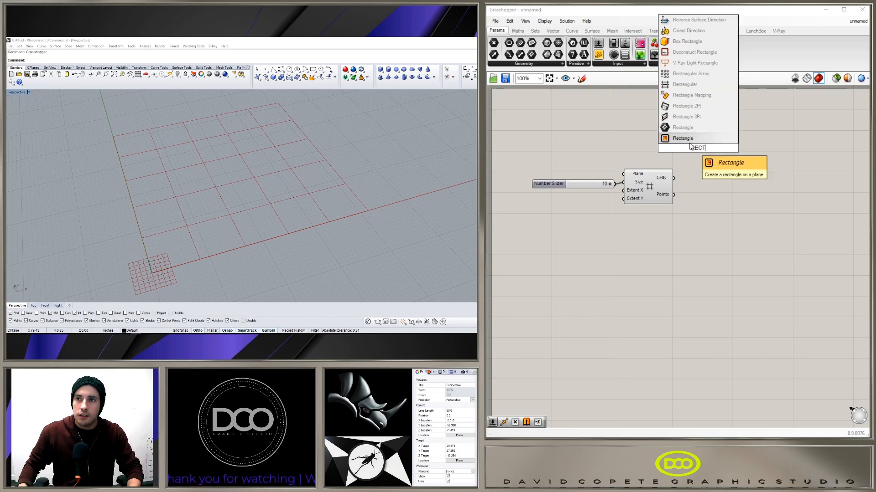
click(682, 137)
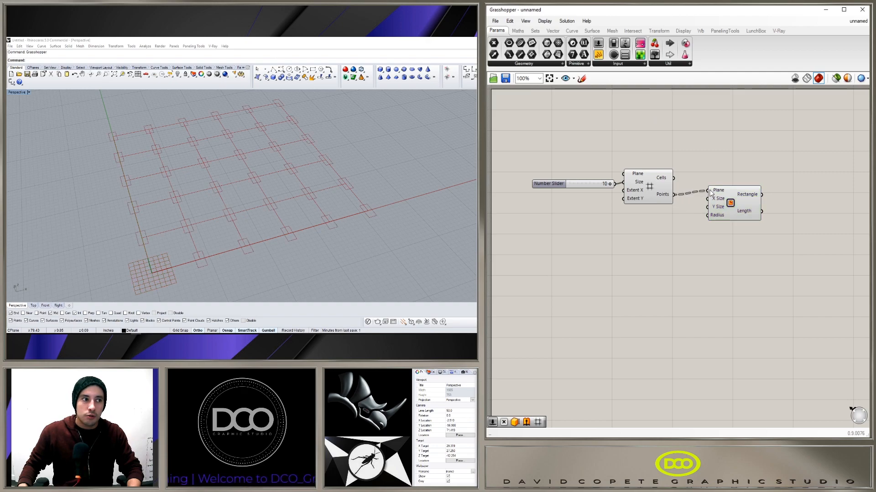
click(737, 209)
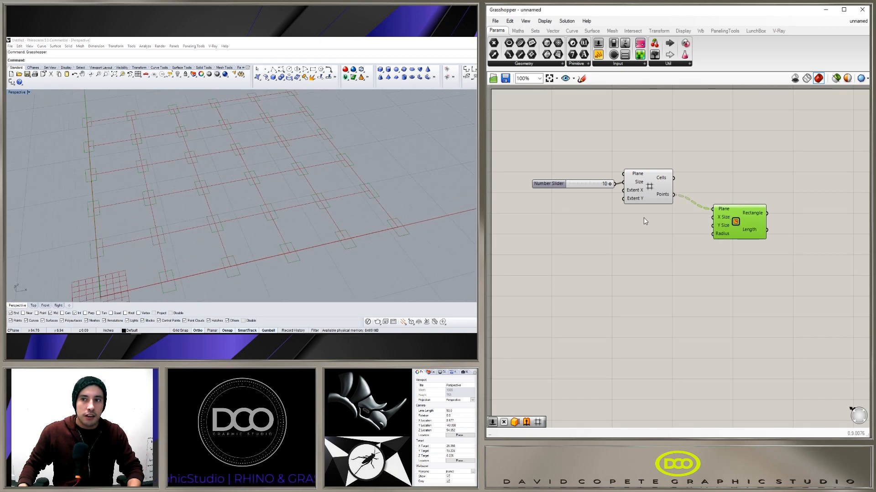
double_click(636, 208)
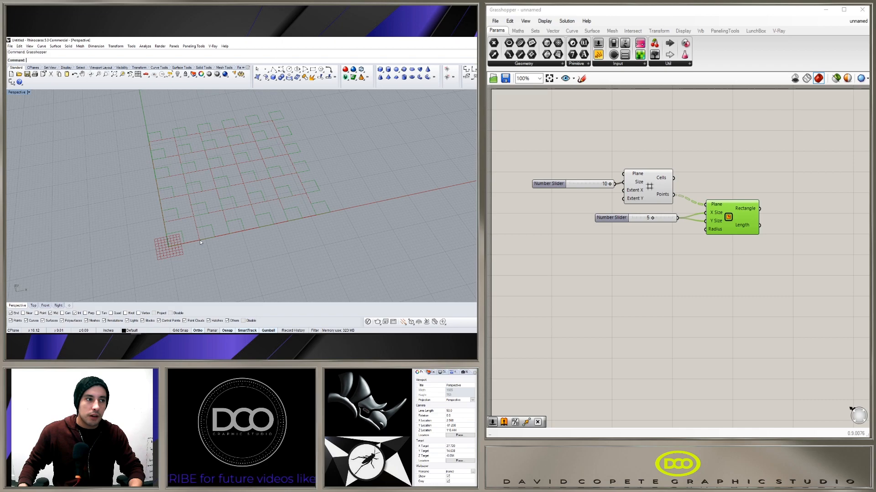
Copy the size slider so X Size is 6 and Y Size is 8, giving non-square rectangles
scroll(up, 3)
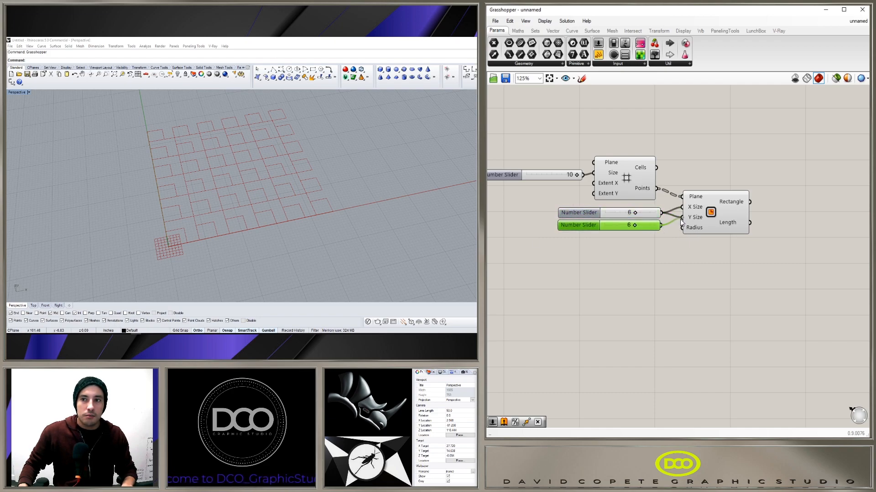
drag(625, 225, 645, 225)
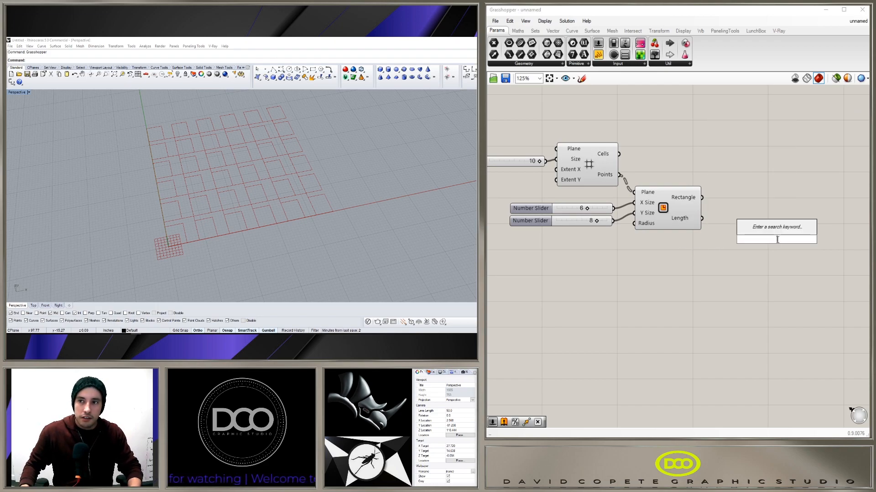
Move the rectangles by a Vector XYZ built from the two size sliders
text(MOVE)
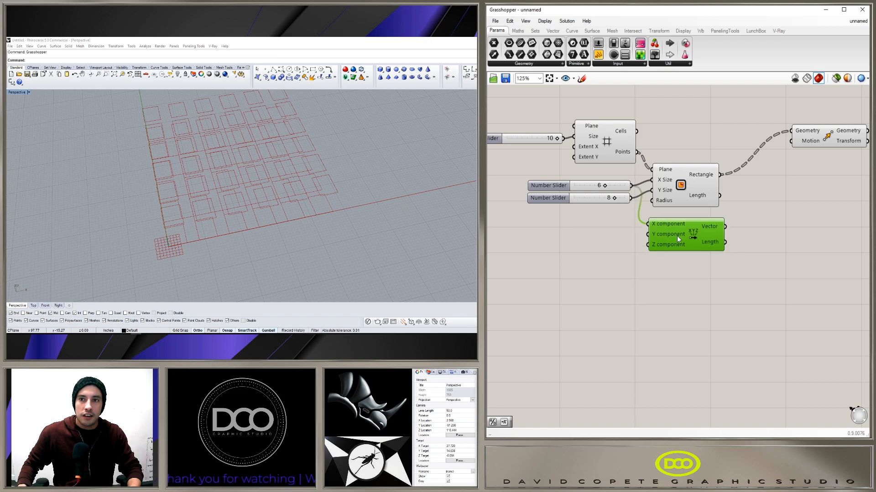
drag(678, 237, 690, 232)
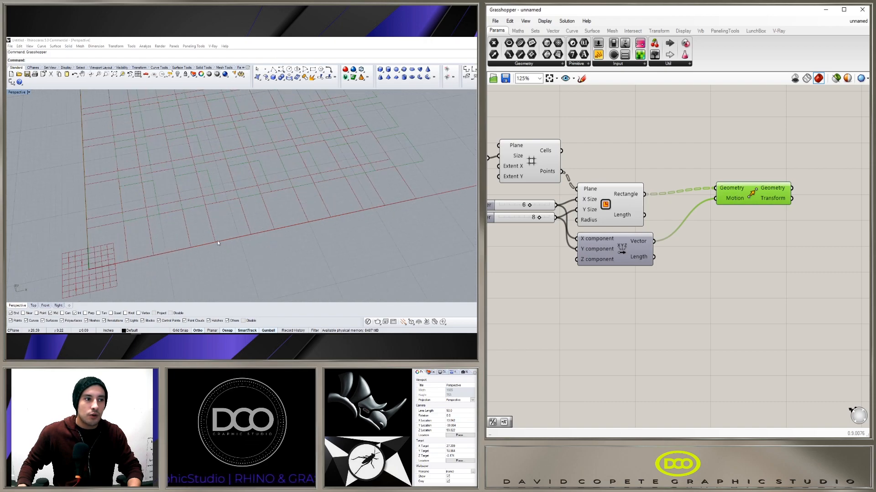
mouse_move(240, 200)
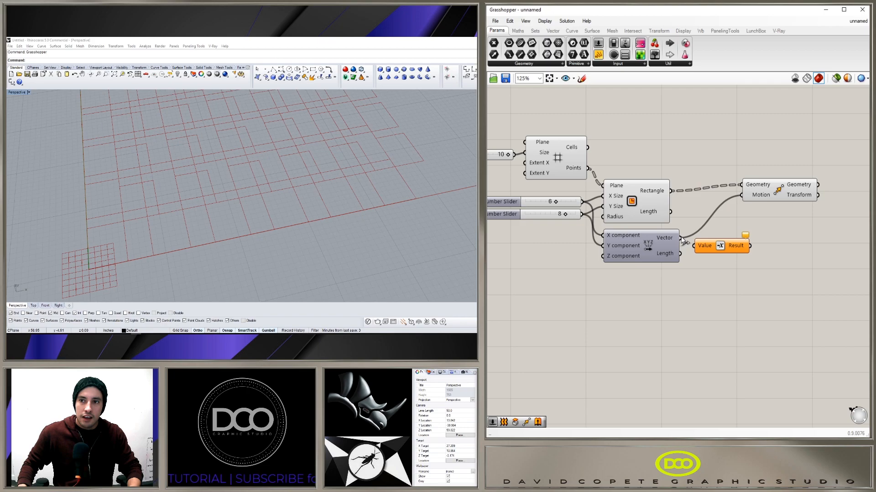
Negate and halve the motion vector so the rectangles center on the grid points
click(720, 240)
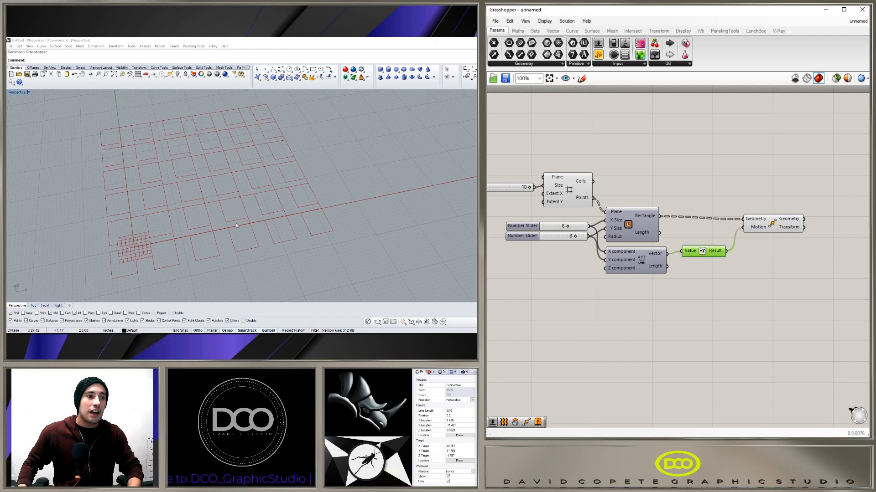
click(772, 223)
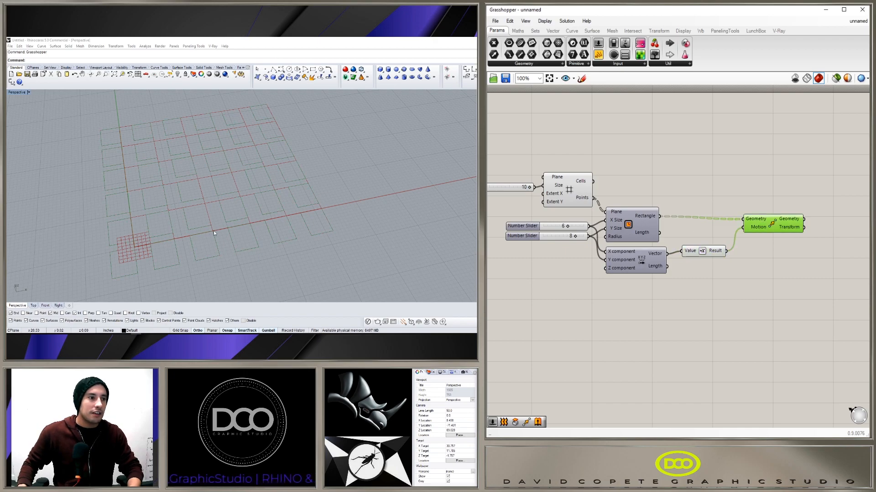
mouse_move(656, 259)
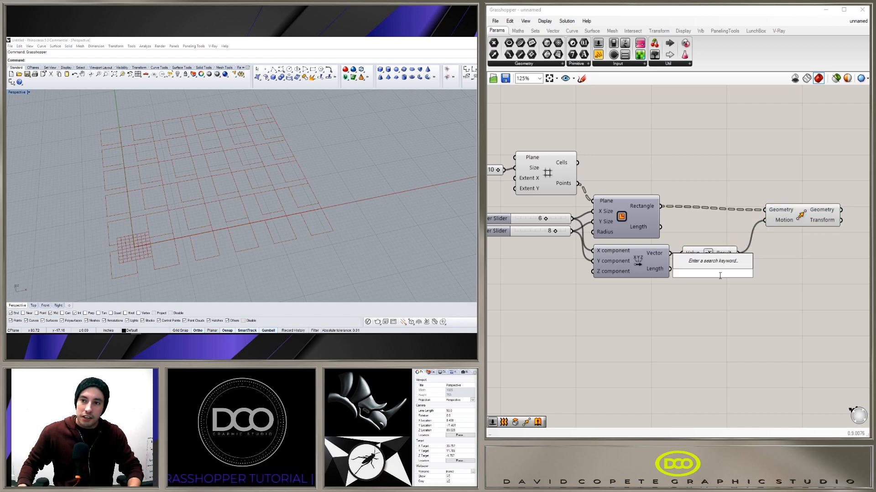
text(/2)
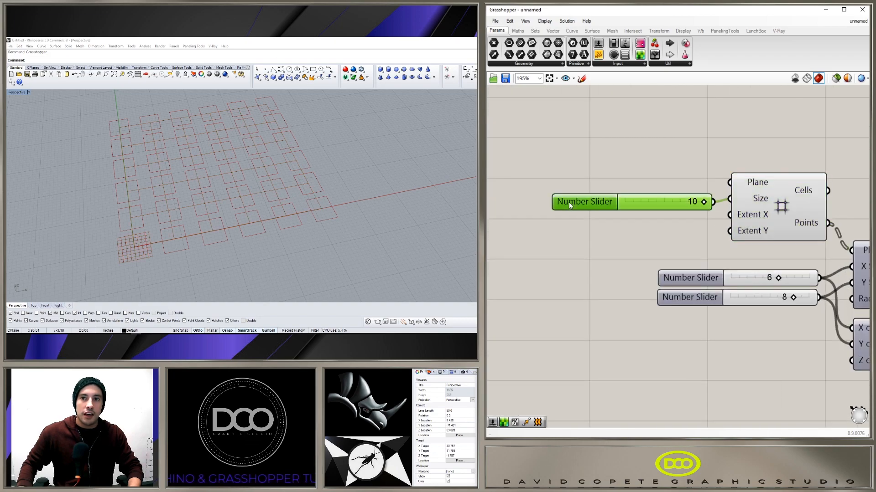
Wire the negated value into Move's Motion and zoom out over the finished definition
drag(583, 201, 565, 185)
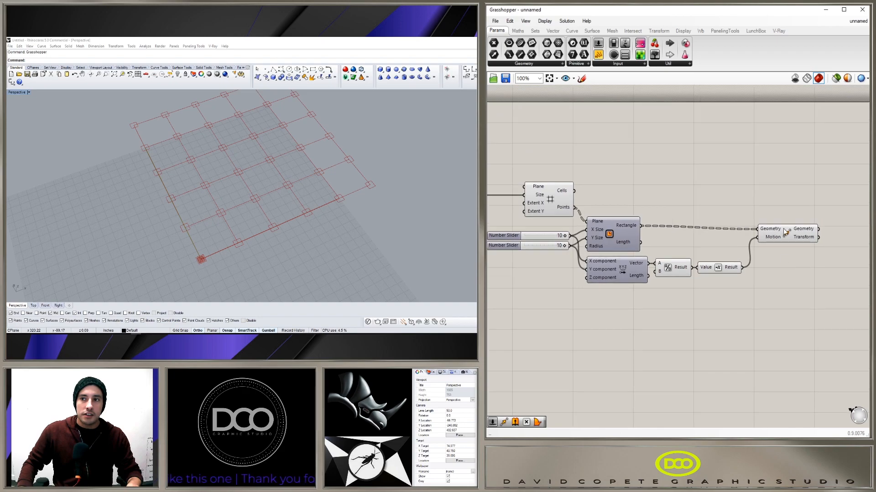
scroll(down, 3)
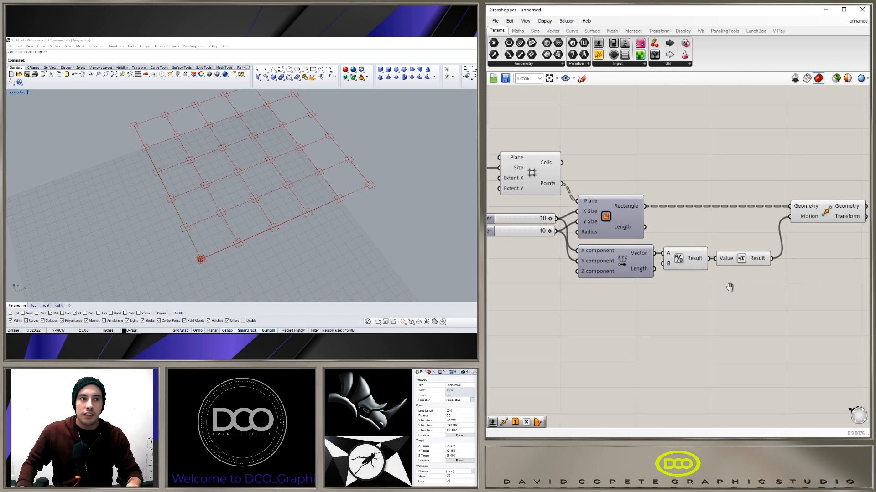
click(740, 258)
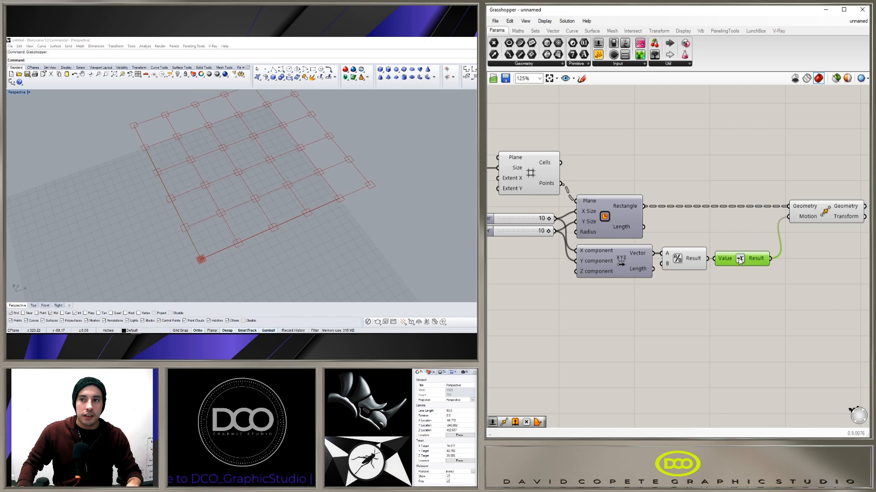
scroll(down, 3)
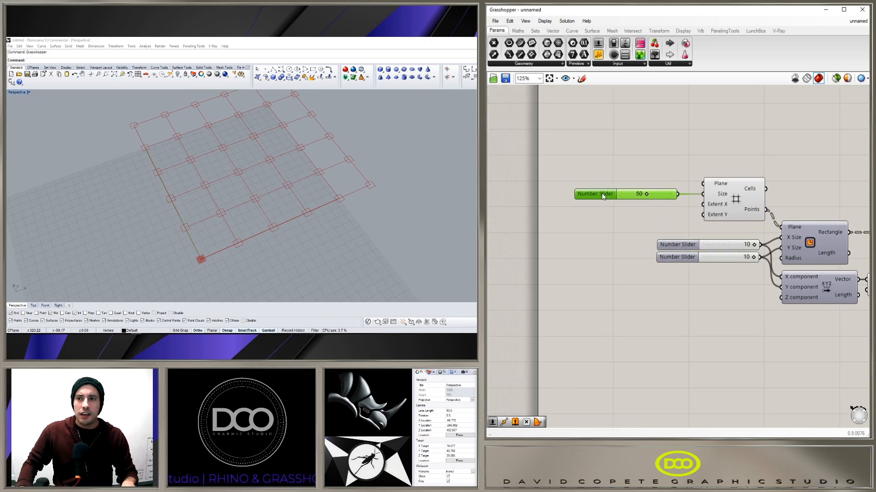
scroll(down, 3)
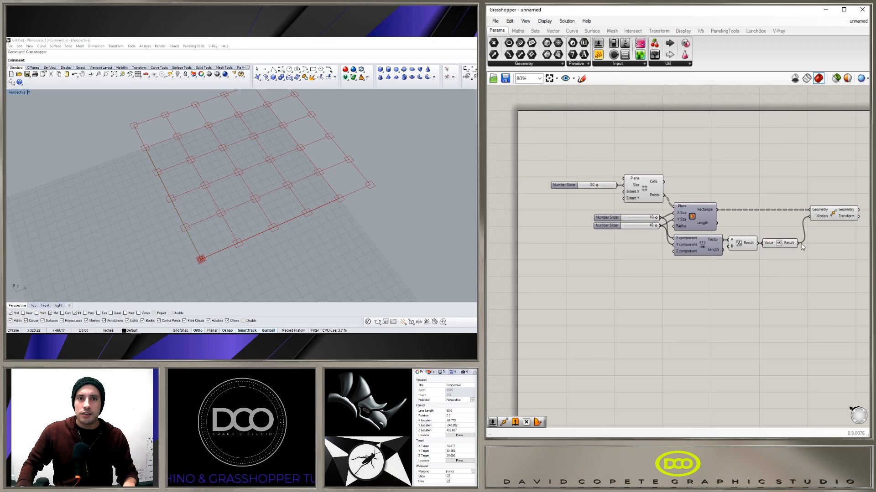
Browse the Maths and Vector component tabs
click(517, 31)
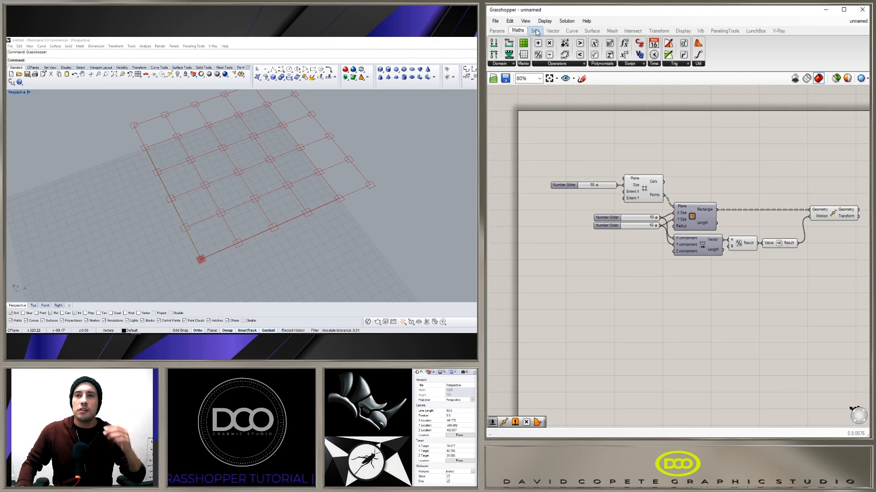
click(552, 31)
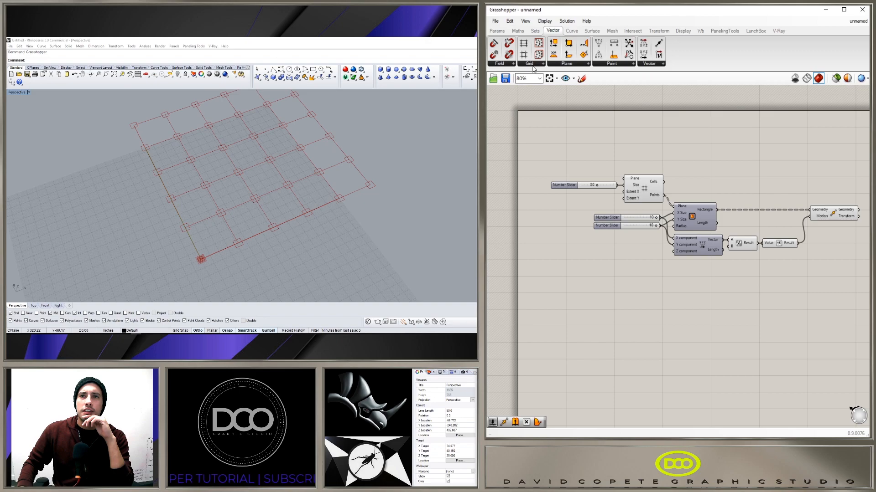
click(538, 54)
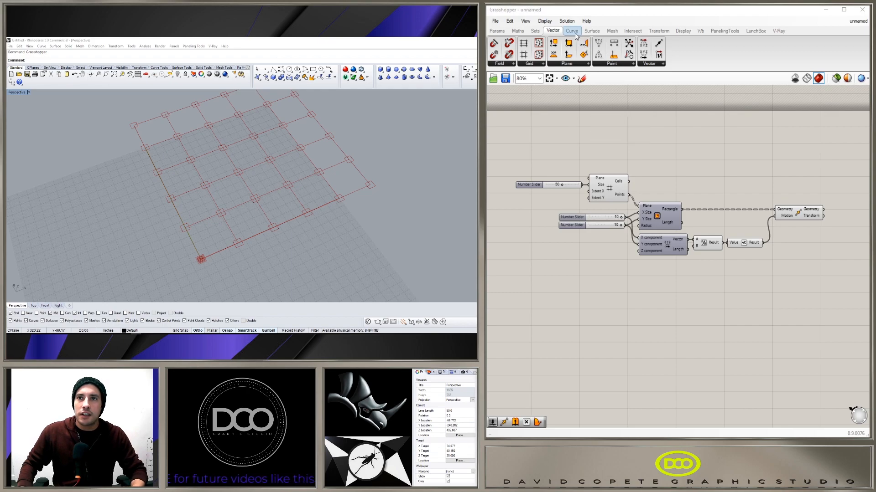
Browse the Curve tab's Primitive components and start a component search on the canvas
click(571, 30)
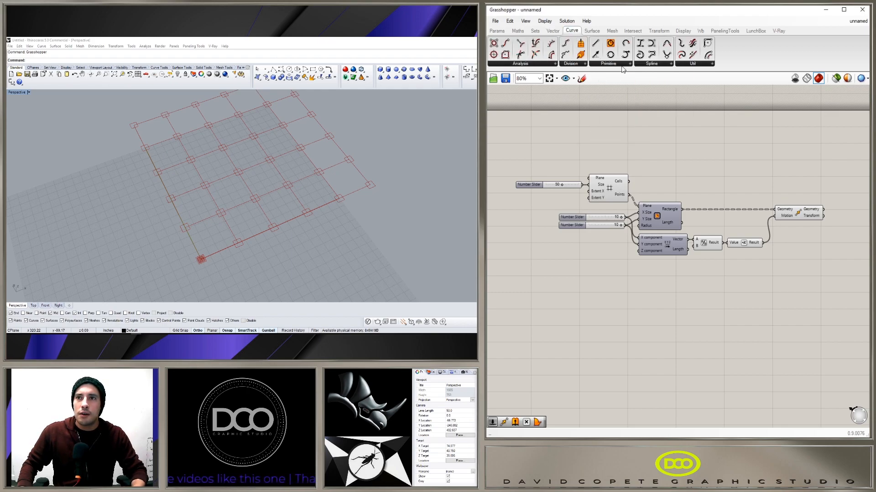
click(629, 62)
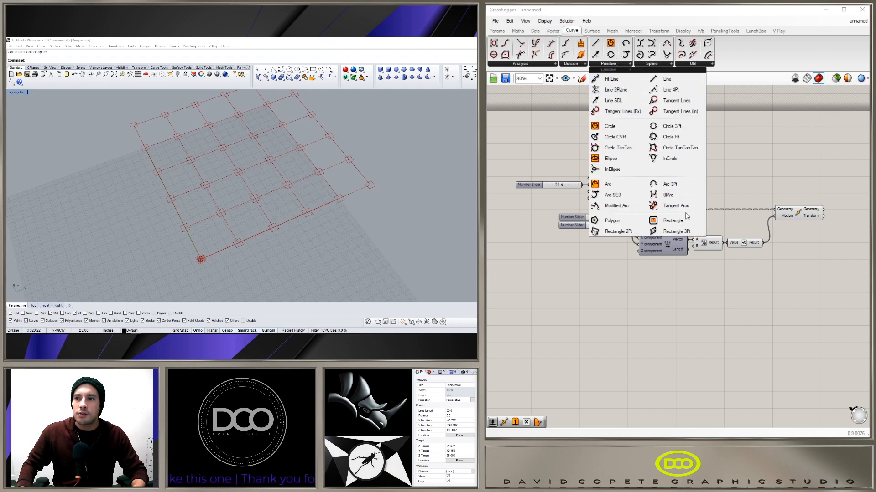
mouse_move(672, 219)
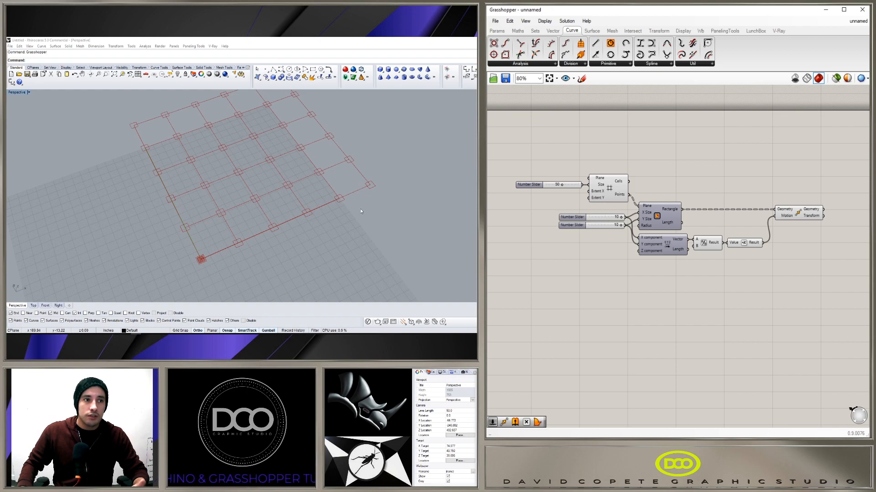
double_click(665, 156)
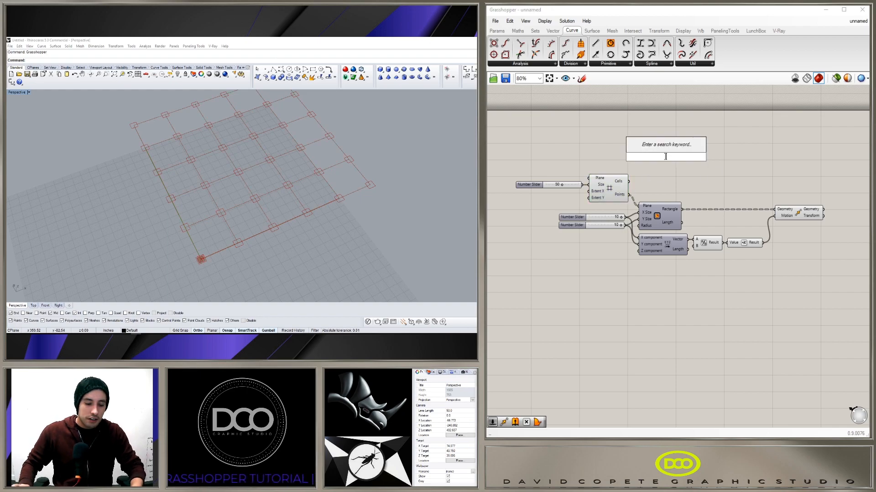
Add a Circle on the grid Points with a slider radius, then search BO for a box component
text(CIR)
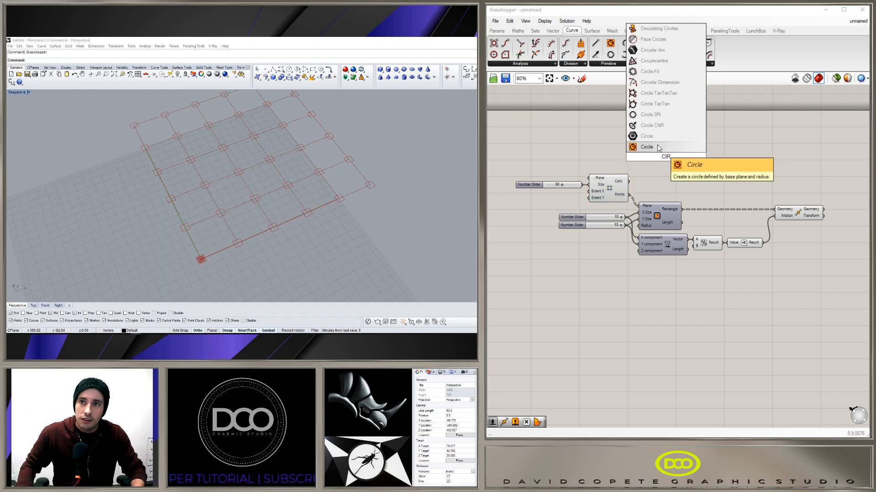
click(646, 146)
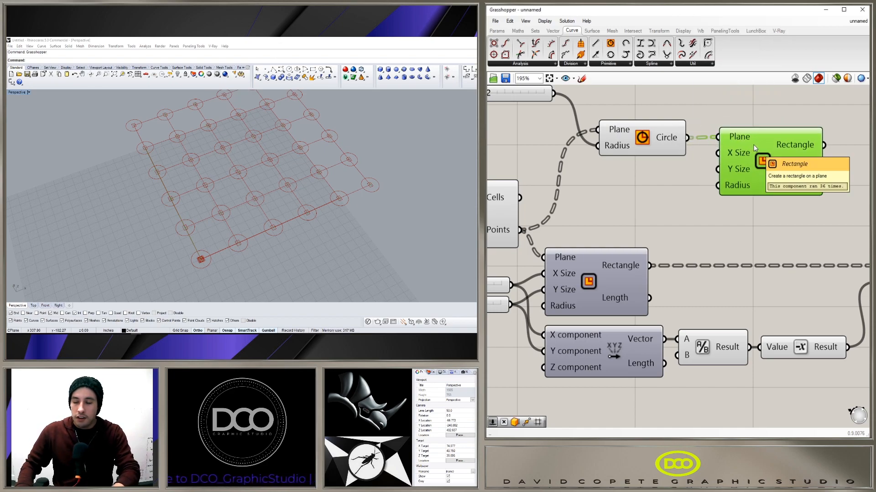
text(BO)
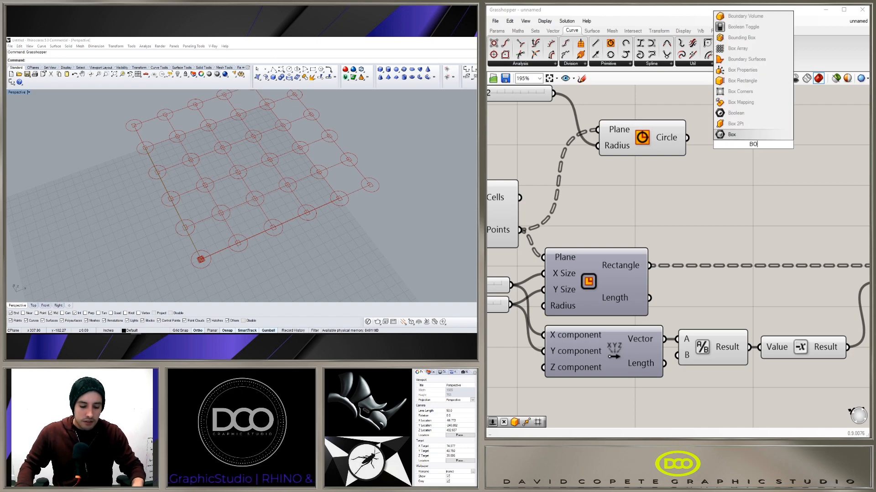
Place a Box from the circles, then delete Circle and Box, leaving 5-by-7 rectangles
click(732, 134)
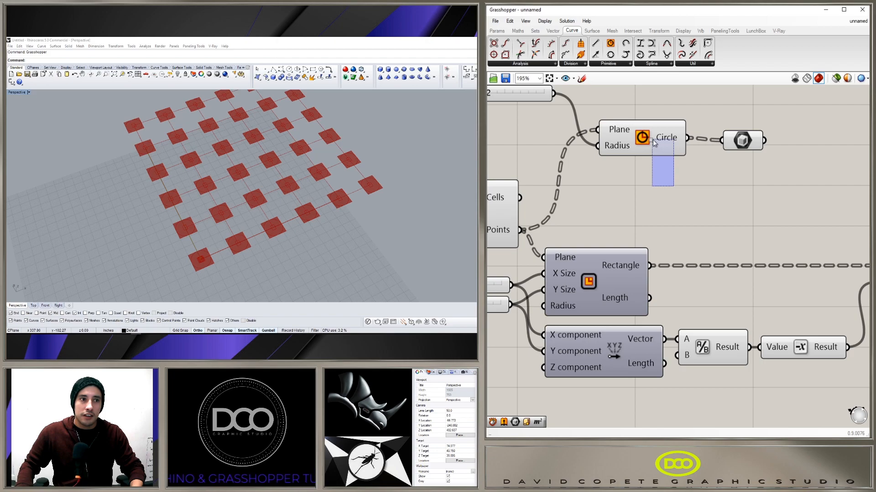
click(641, 138)
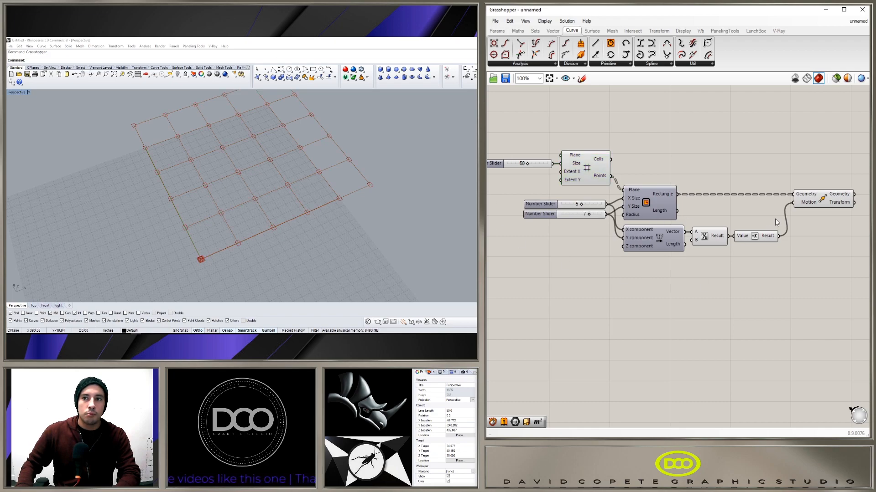
mouse_move(286, 193)
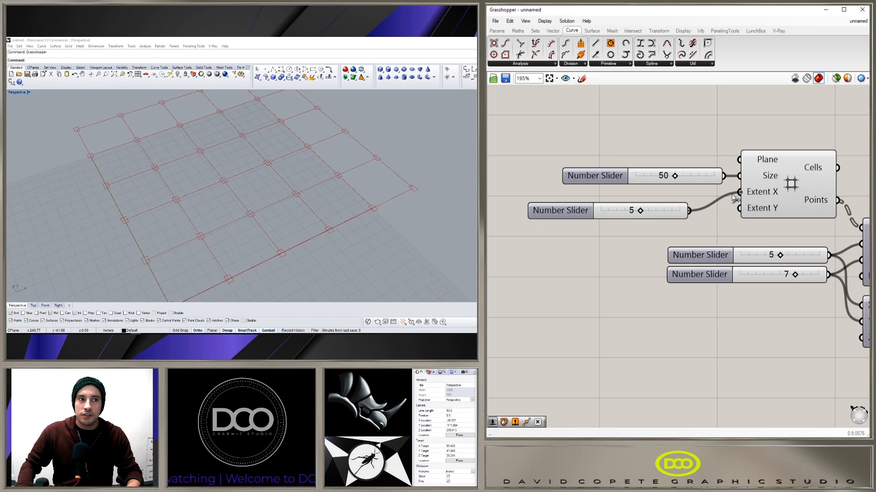
Drive the Square Grid's Extent X with a new slider set to 2
drag(639, 210, 618, 211)
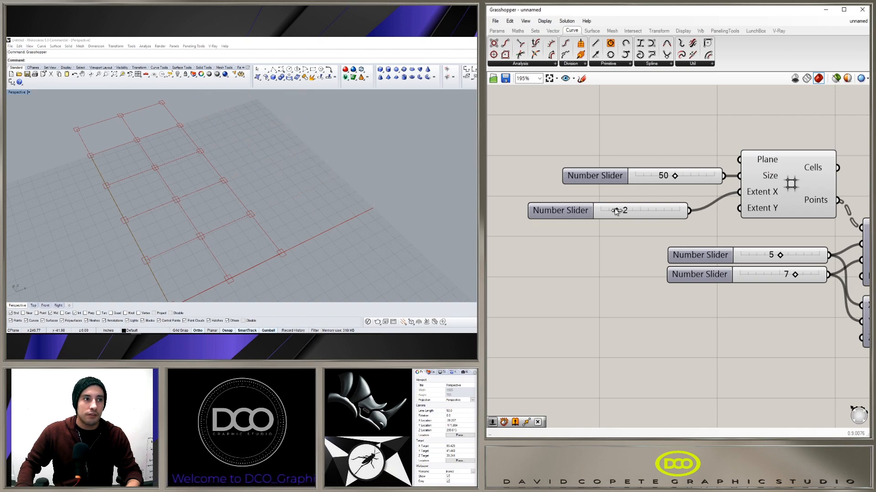
scroll(down, 3)
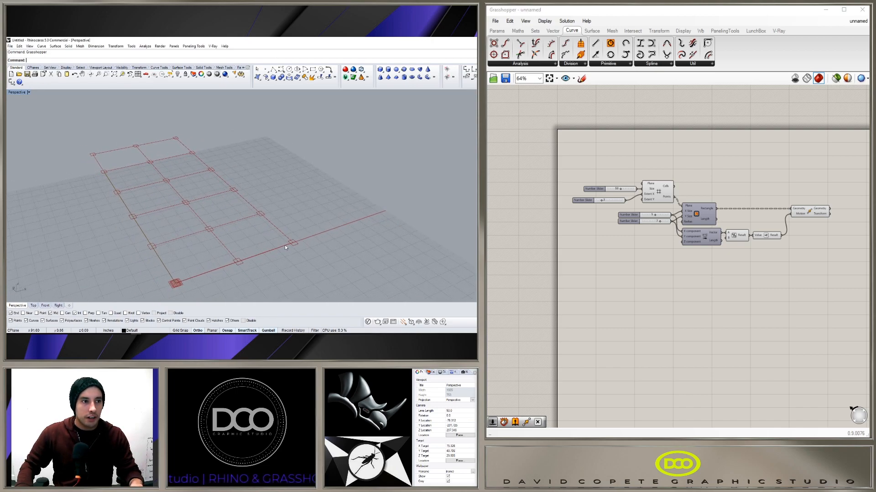
mouse_move(217, 286)
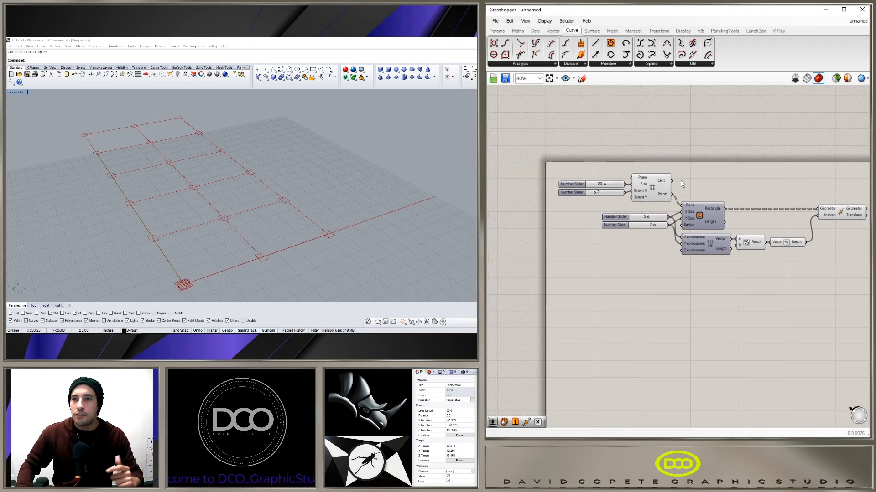
mouse_move(723, 277)
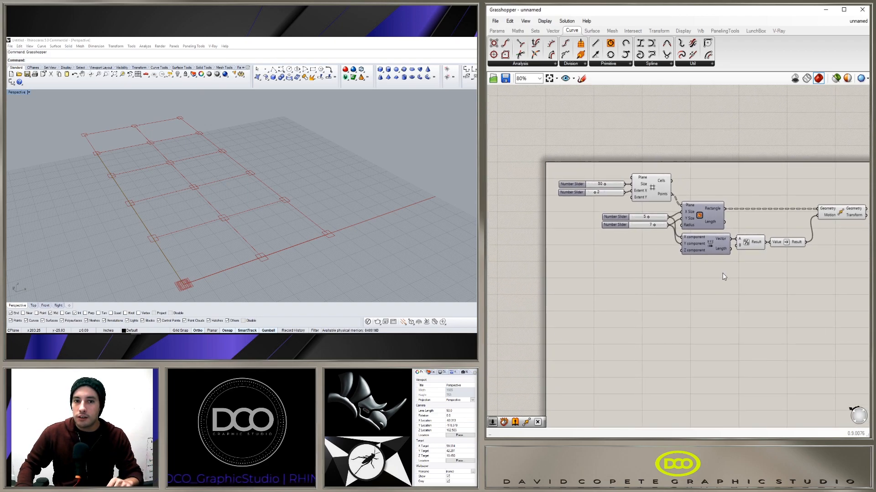